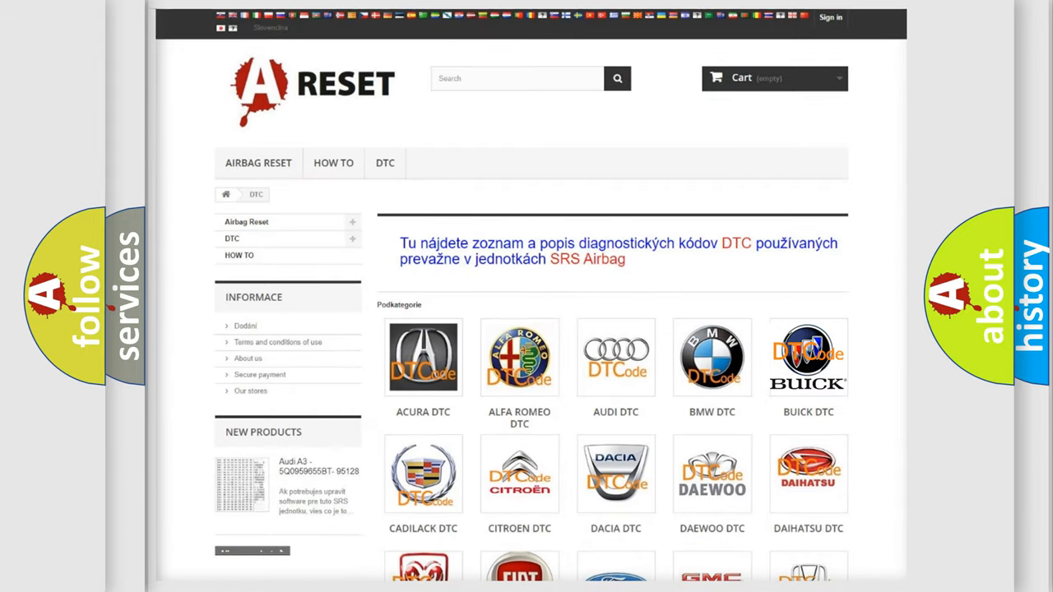
# Open the BUICK DTC tile and scroll through its SRS airbag code subcategories.
pyautogui.click(807, 357)
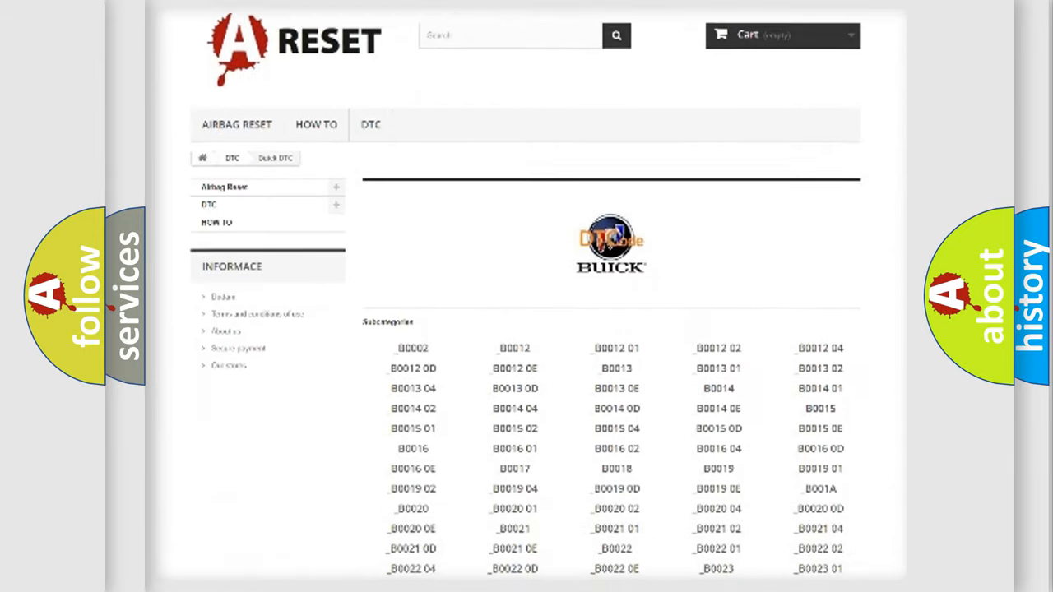
pyautogui.scroll(-3)
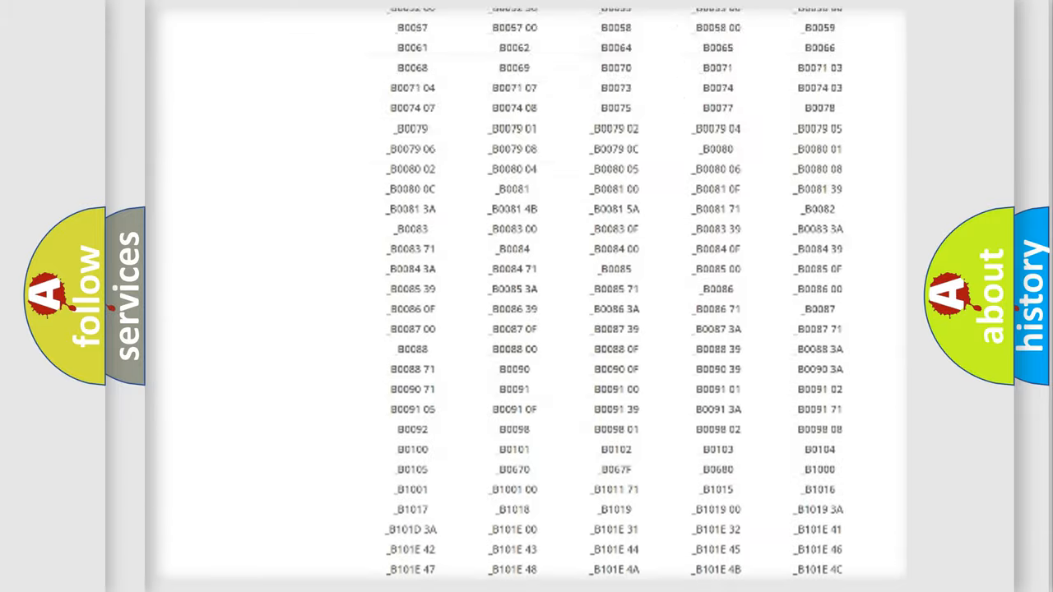